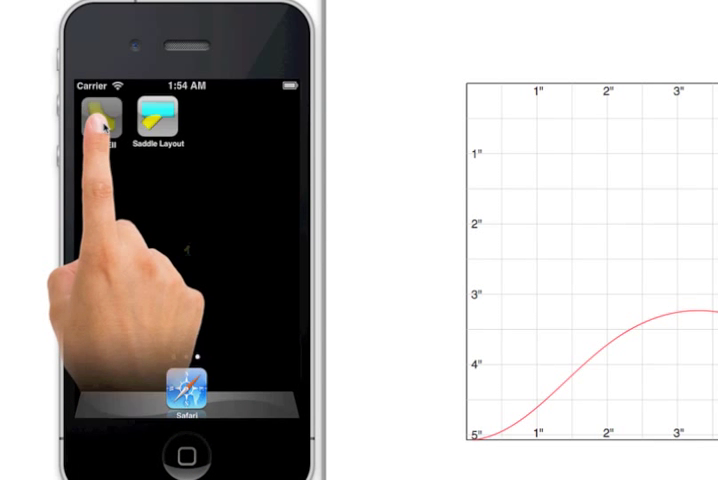
# - Launch the elbow support calculator from the home screen
pyautogui.click(100, 116)
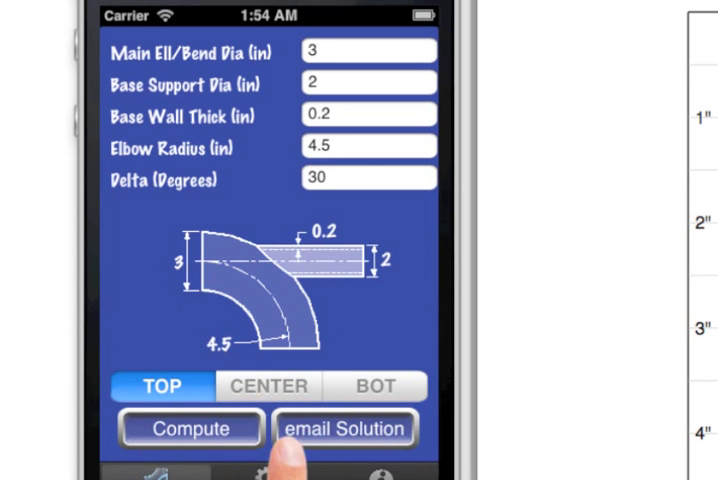
pyautogui.click(262, 478)
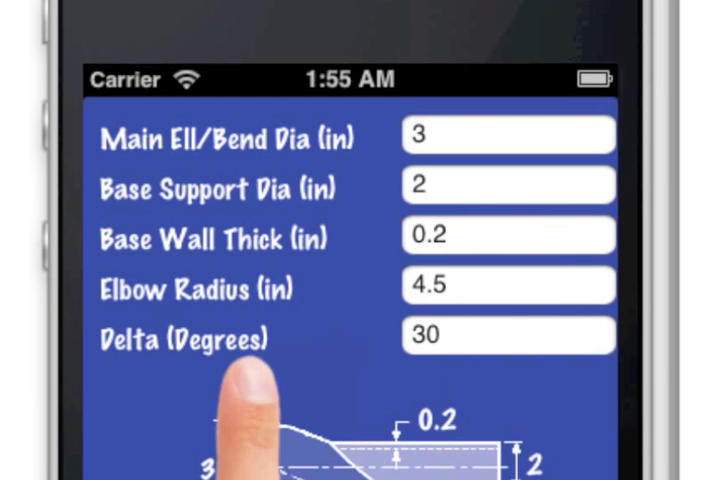
pyautogui.scroll(-3)
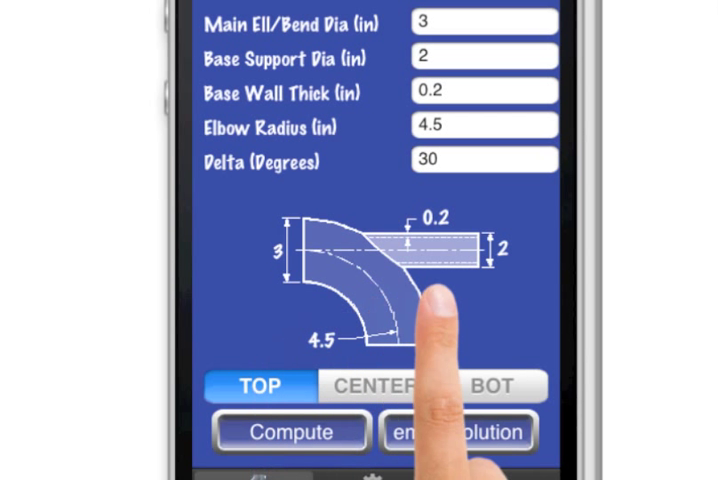
# - Try Center and Bot positions, settle on Top, and compute the cut-template curve on the inch grid
pyautogui.click(372, 384)
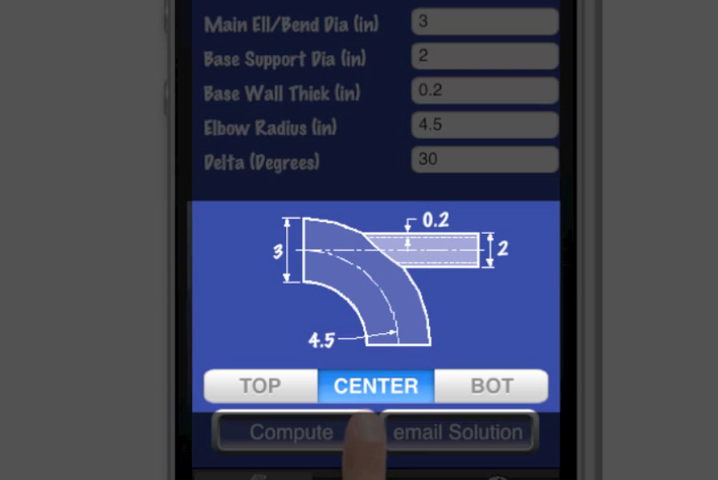
pyautogui.click(492, 386)
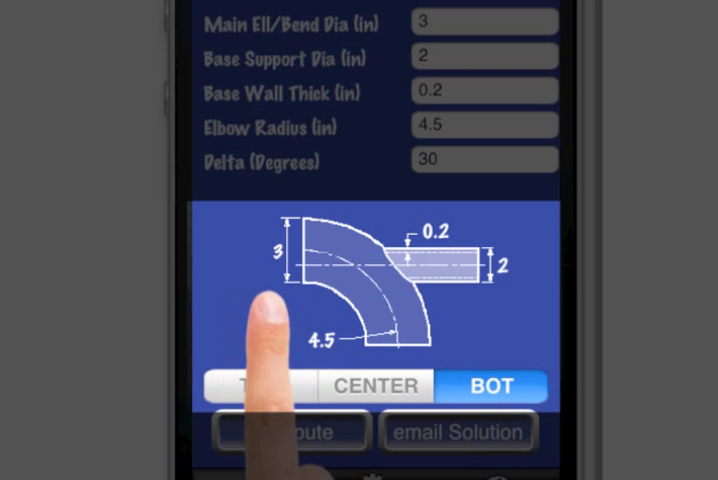
pyautogui.click(248, 386)
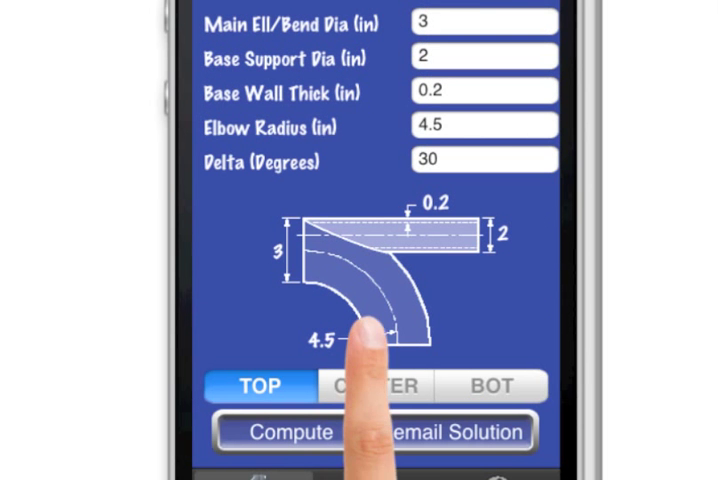
pyautogui.click(300, 432)
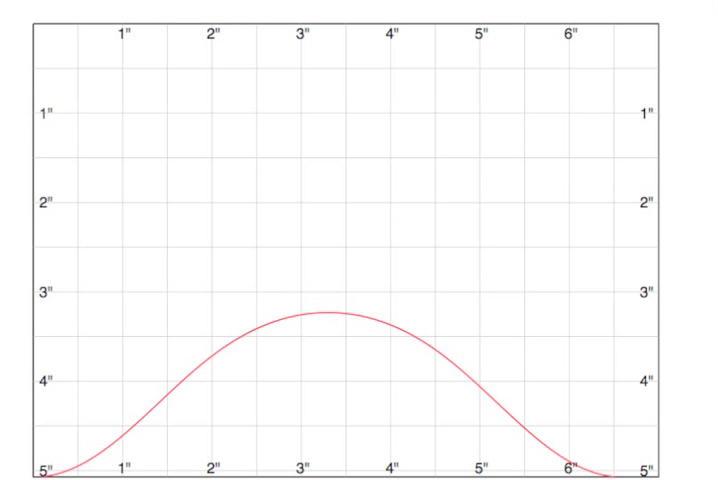